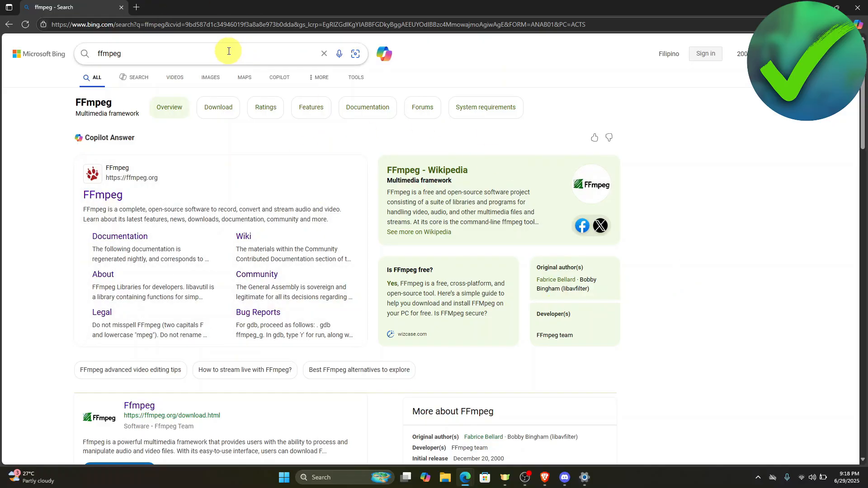
Step: Open the official ffmpeg.org website from the Bing ffmpeg search results
{"action": "triple_click", "coordinate": [109, 54]}
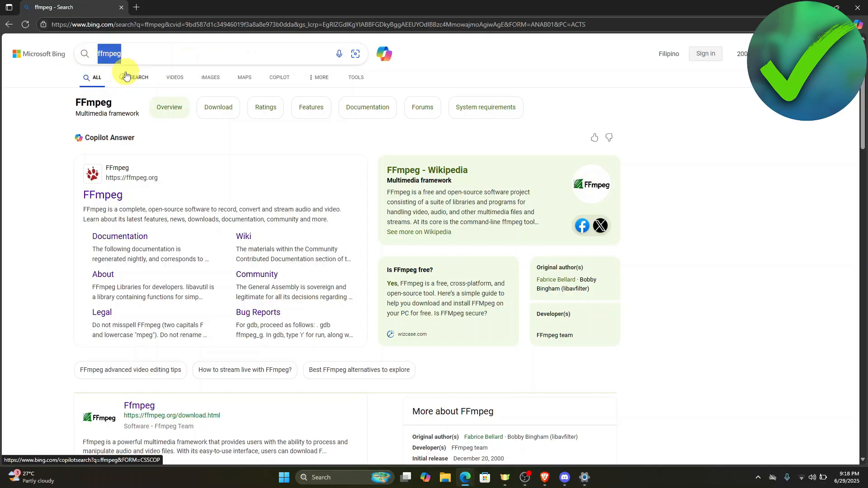
{"action": "mouse_move", "coordinate": [93, 165]}
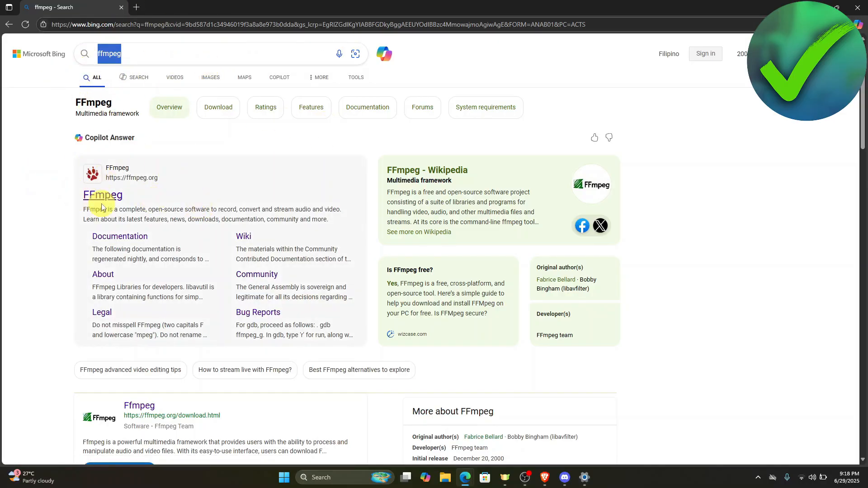
{"action": "left_click", "coordinate": [103, 194]}
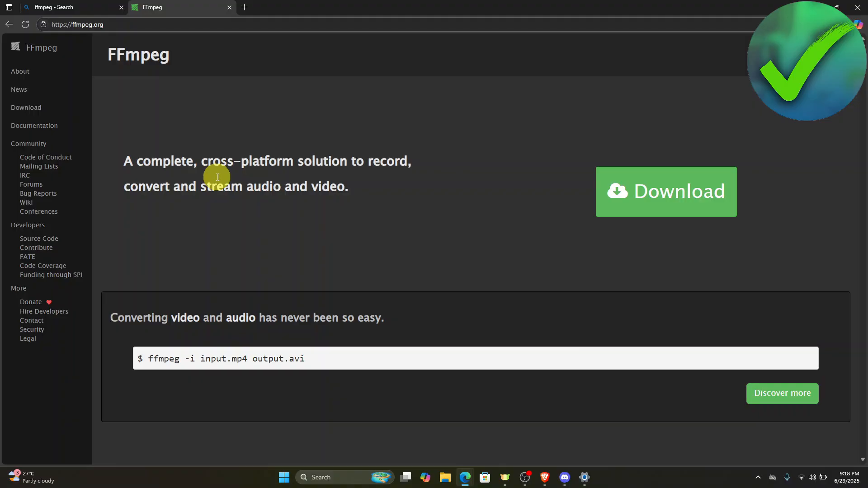
{"action": "mouse_move", "coordinate": [716, 194]}
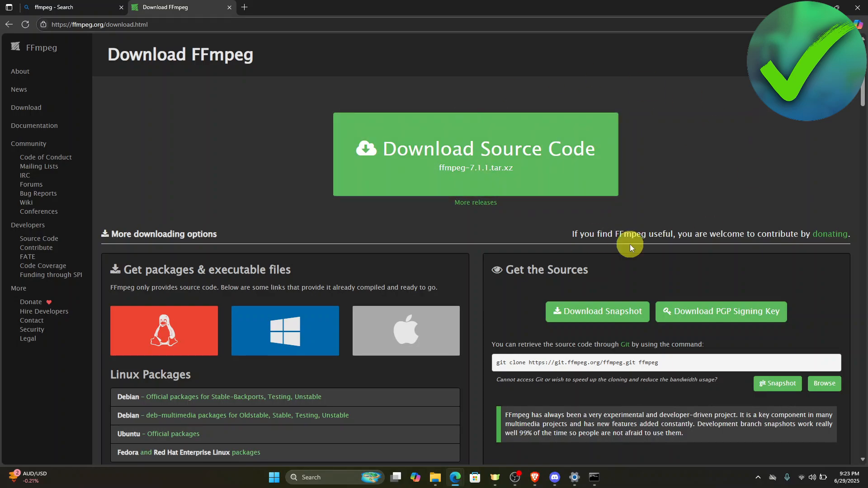
Step: Reveal the Windows EXE build links from gyan.dev and BtbN on the download page
{"action": "left_click", "coordinate": [405, 331]}
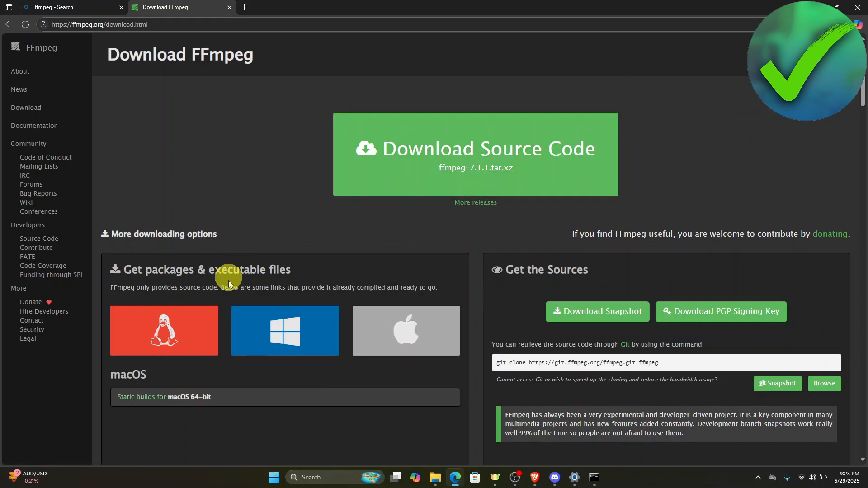
{"action": "left_click", "coordinate": [284, 331]}
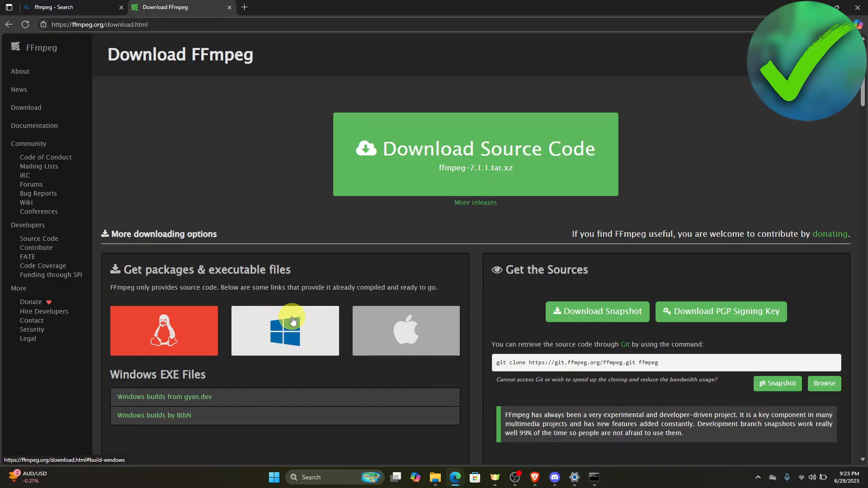
{"action": "mouse_move", "coordinate": [246, 340]}
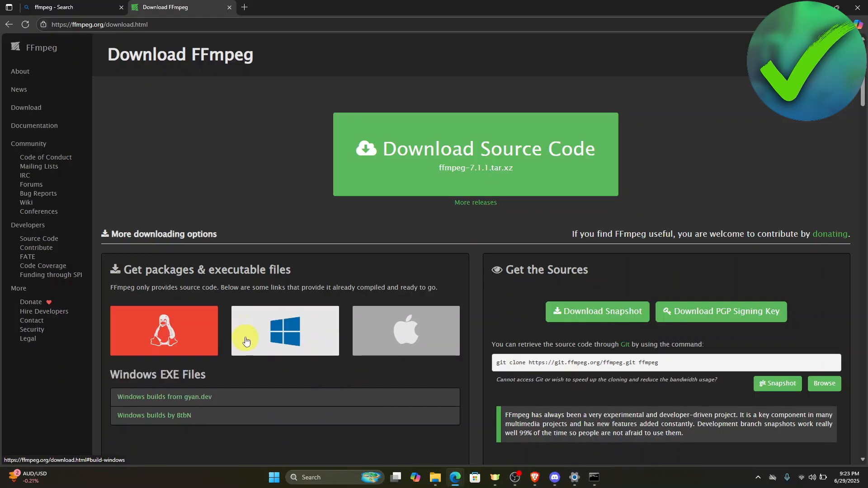
{"action": "mouse_move", "coordinate": [380, 367]}
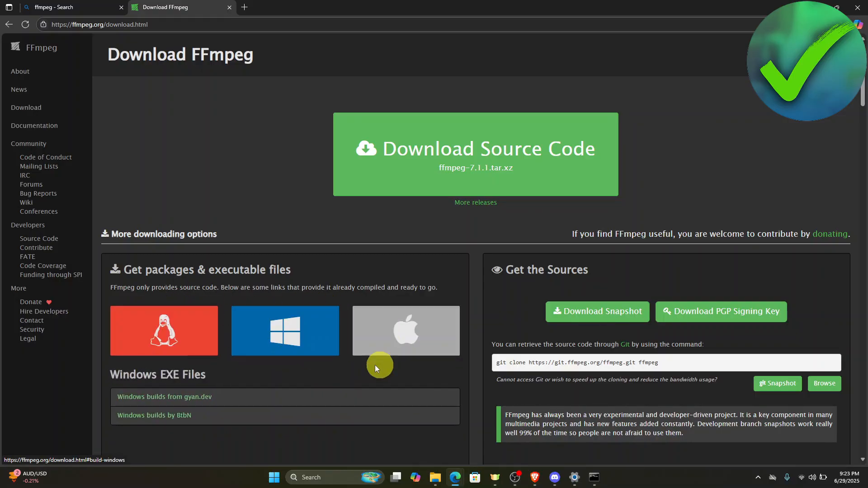
{"action": "mouse_move", "coordinate": [286, 330]}
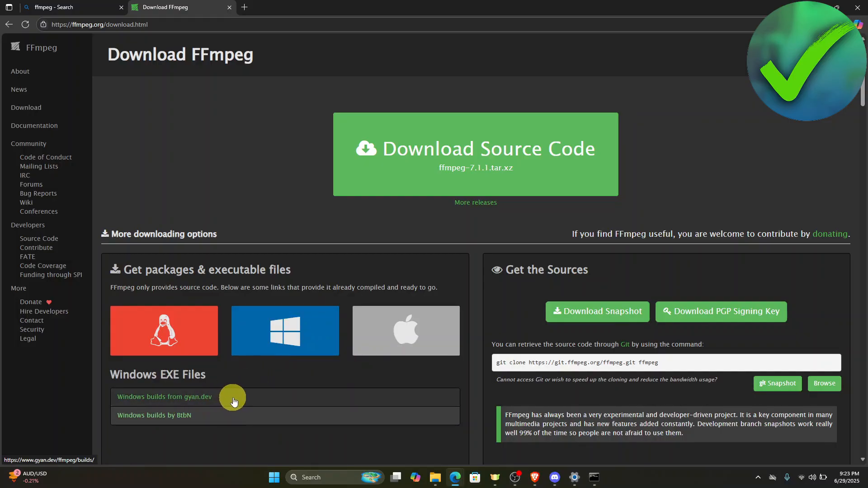
Step: Download ffmpeg-git-full.7z from the gyan.dev git master builds section
{"action": "left_click", "coordinate": [164, 397]}
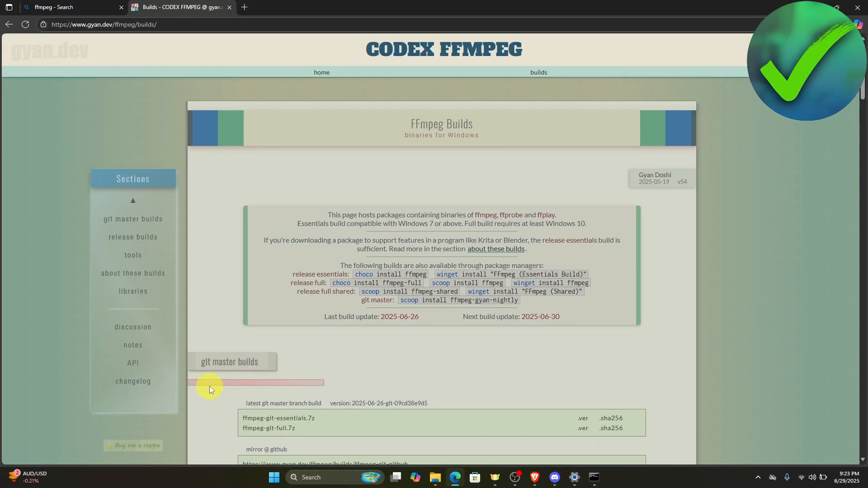
{"action": "mouse_move", "coordinate": [443, 264]}
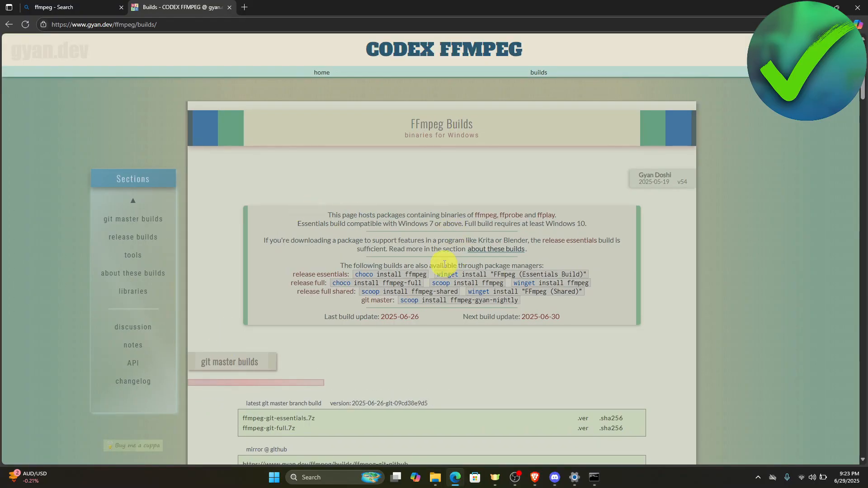
{"action": "scroll", "scroll_direction": "down", "scroll_amount": 3}
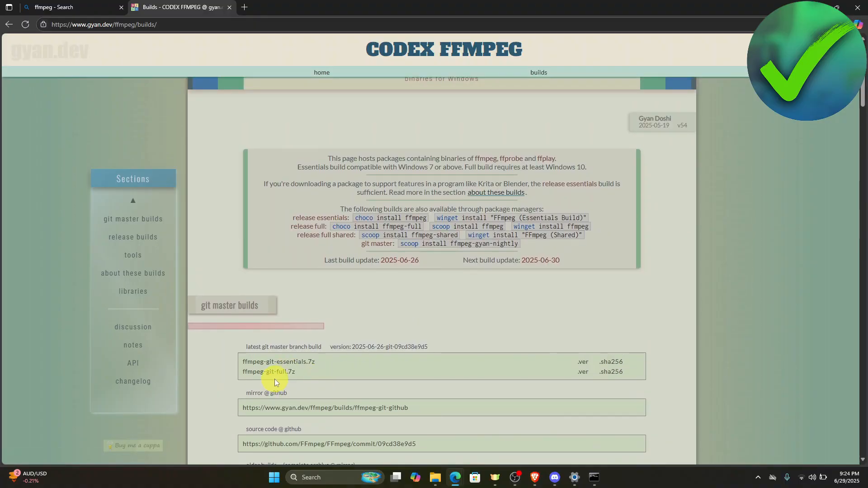
{"action": "left_click", "coordinate": [272, 372]}
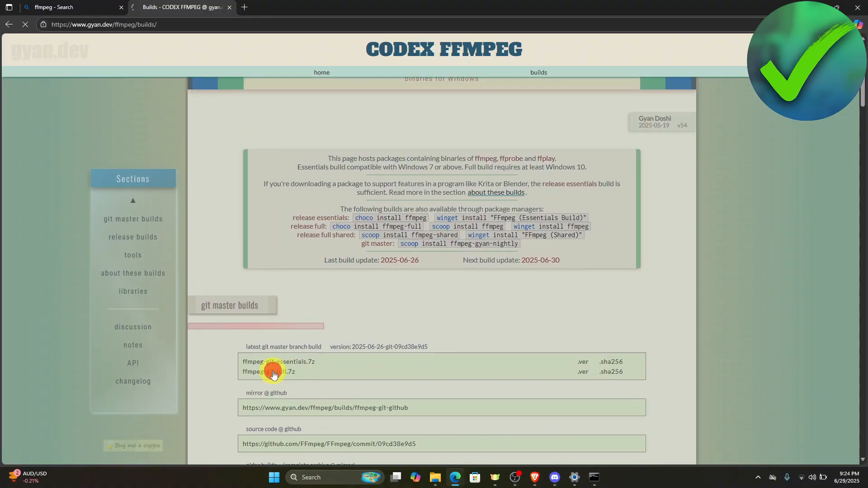
{"action": "left_click", "coordinate": [271, 371]}
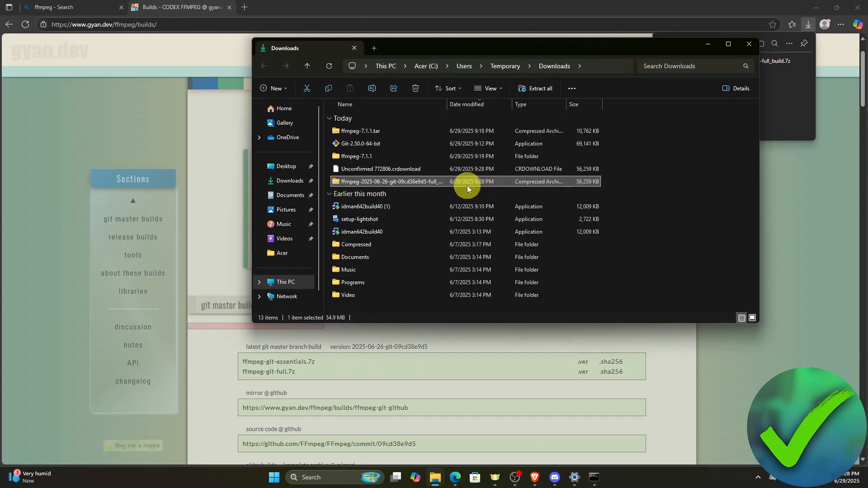
Step: Extract the full build archive into its own folder and open its bin folder
{"action": "right_click", "coordinate": [468, 181]}
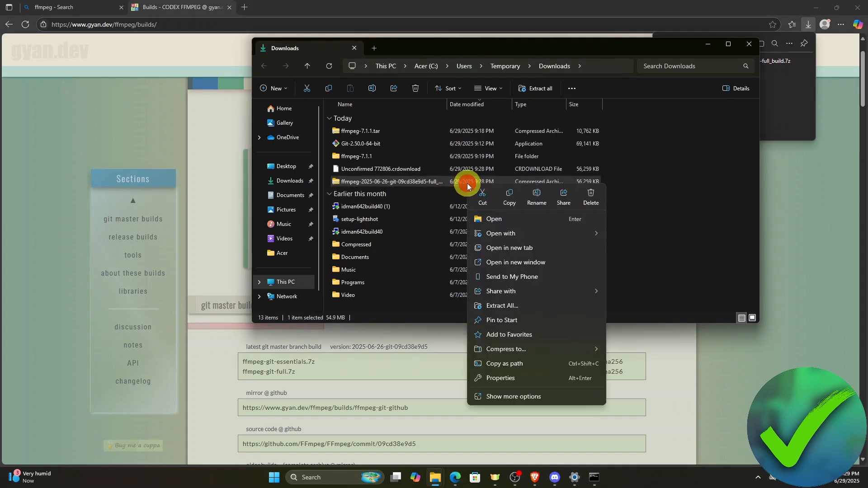
{"action": "left_click", "coordinate": [564, 308]}
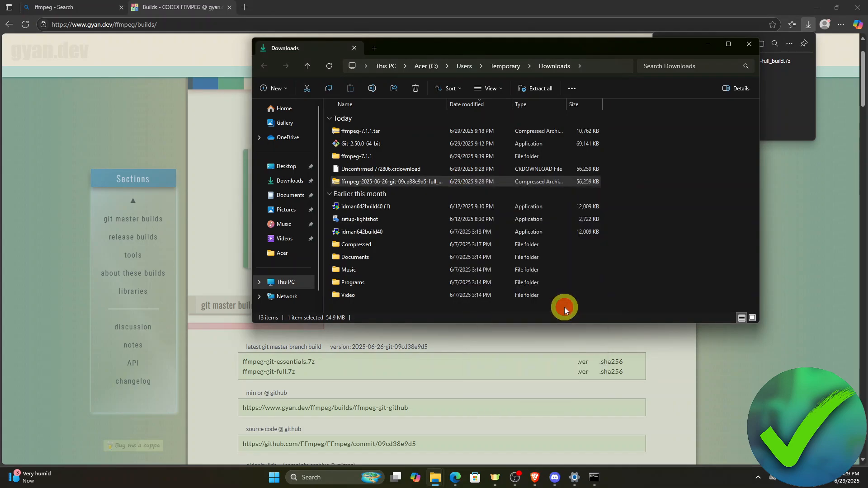
{"action": "left_click", "coordinate": [539, 88]}
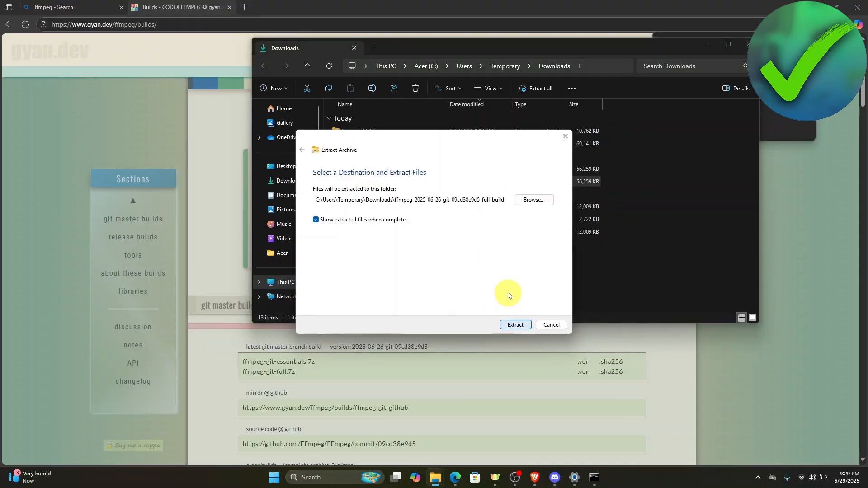
{"action": "left_click", "coordinate": [515, 325]}
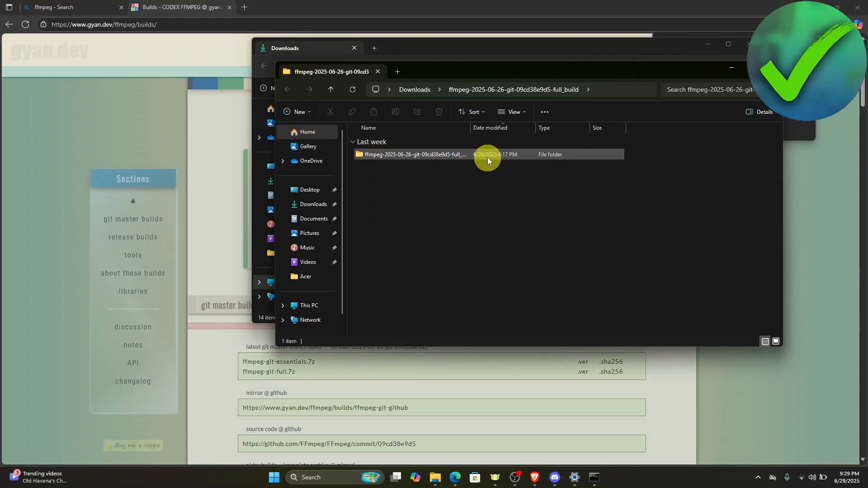
{"action": "double_click", "coordinate": [413, 154]}
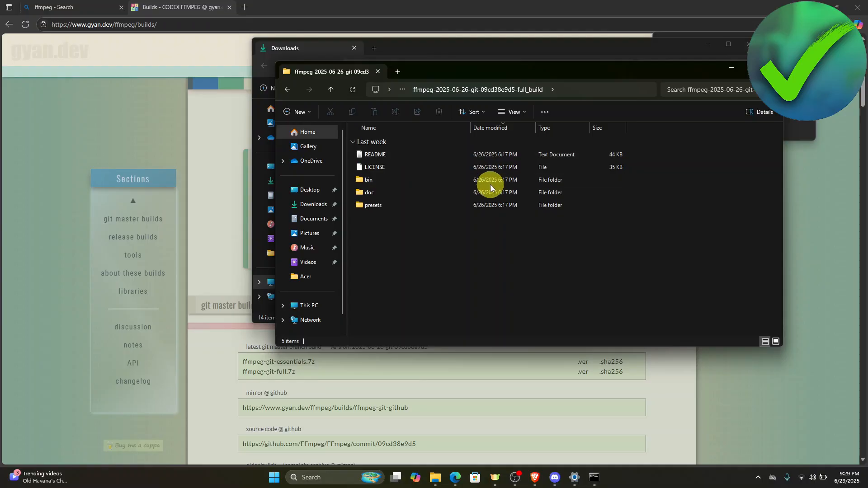
{"action": "double_click", "coordinate": [367, 179]}
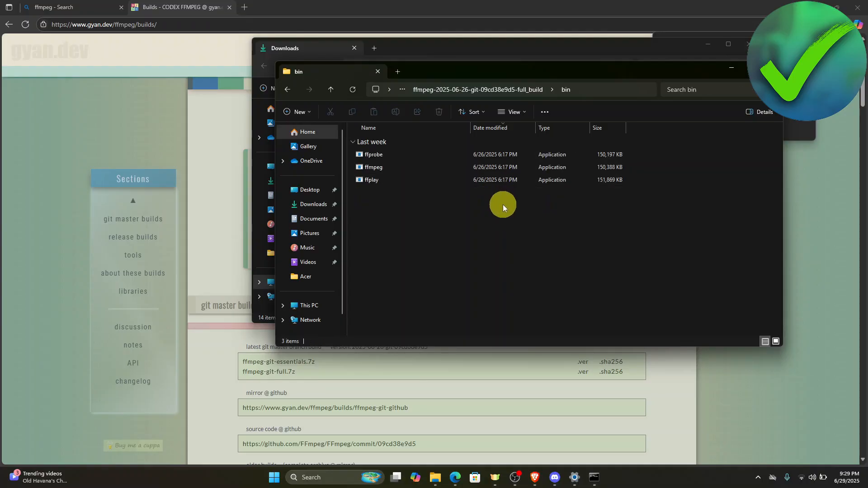
{"action": "mouse_move", "coordinate": [622, 187]}
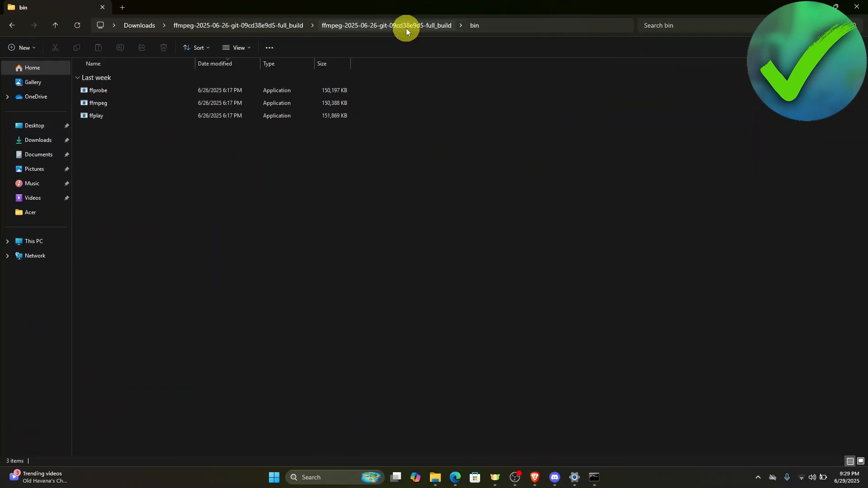
{"action": "mouse_move", "coordinate": [238, 7]}
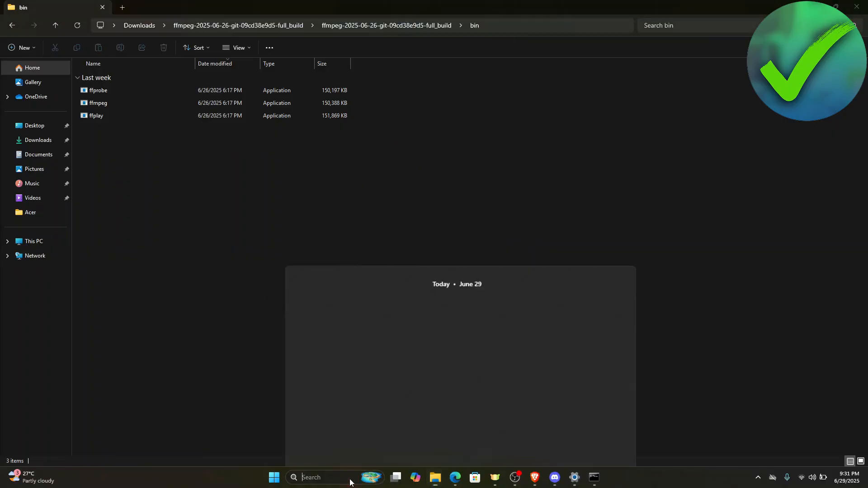
Step: Search Windows for the system environment variables settings to open System Properties
{"action": "type", "text": "sysmte"}
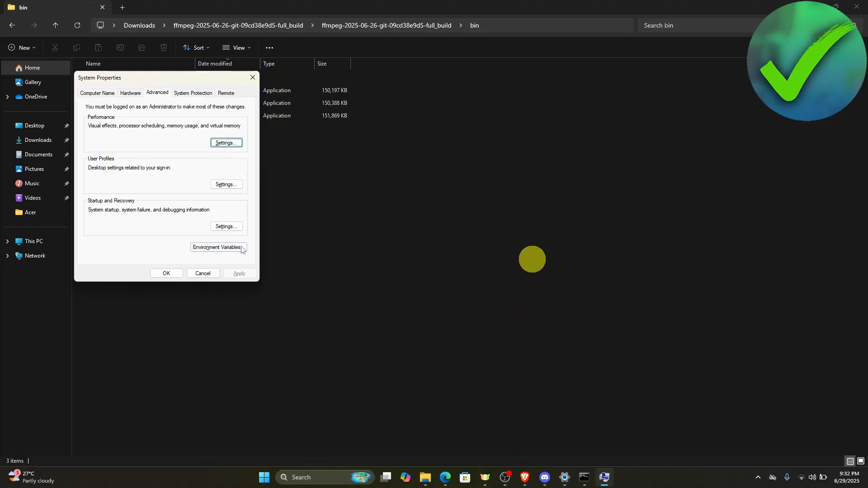
Step: Add the ffmpeg-2025-06-26 full_build bin path to user Path, then run Command Prompt as admin
{"action": "left_click", "coordinate": [217, 247]}
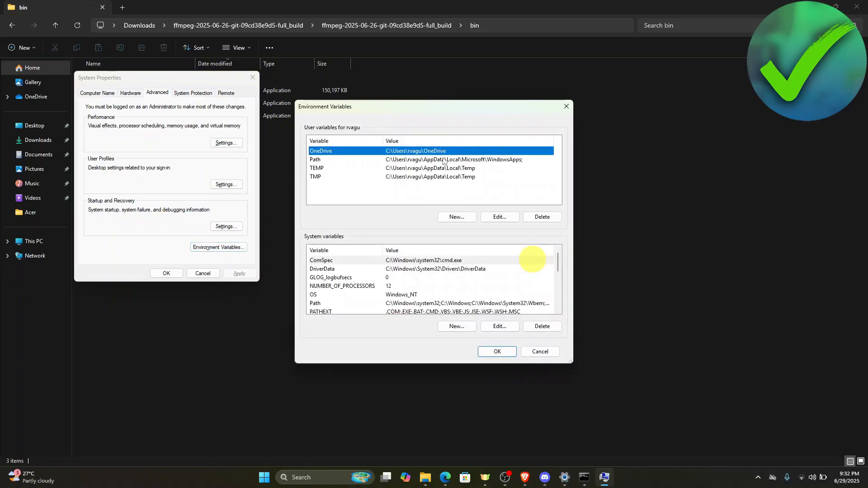
{"action": "left_click", "coordinate": [432, 159]}
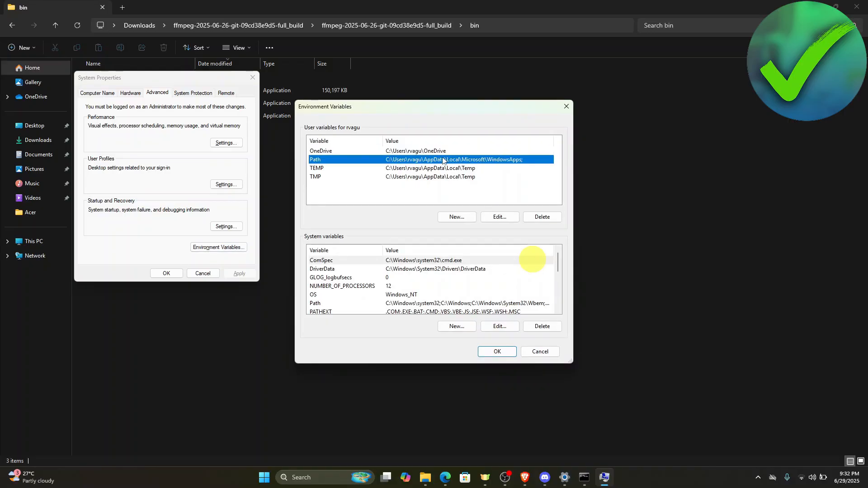
{"action": "left_click", "coordinate": [499, 216]}
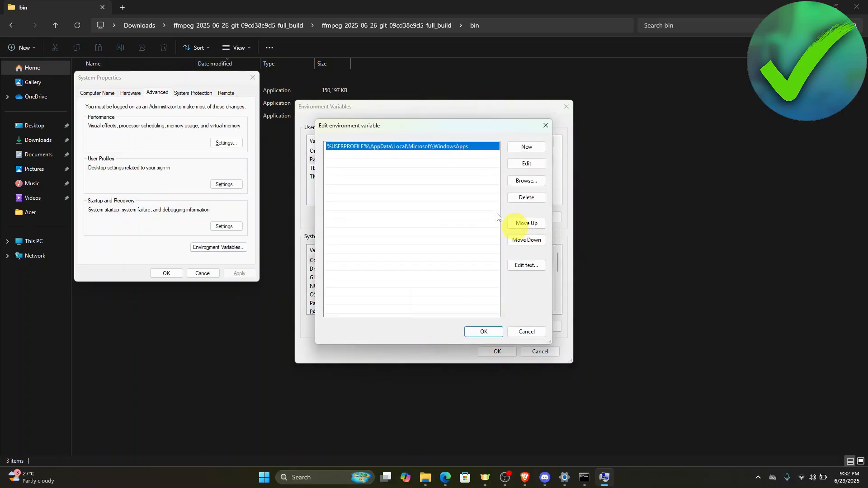
{"action": "left_click", "coordinate": [525, 146]}
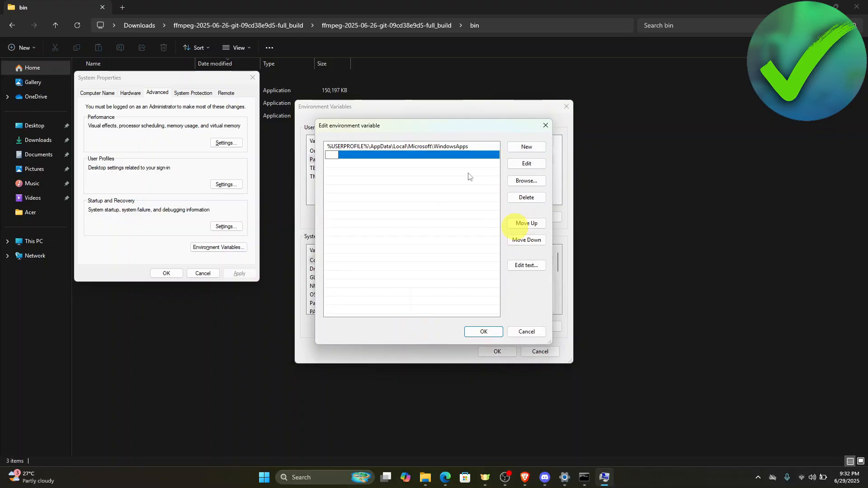
{"action": "mouse_move", "coordinate": [597, 130]}
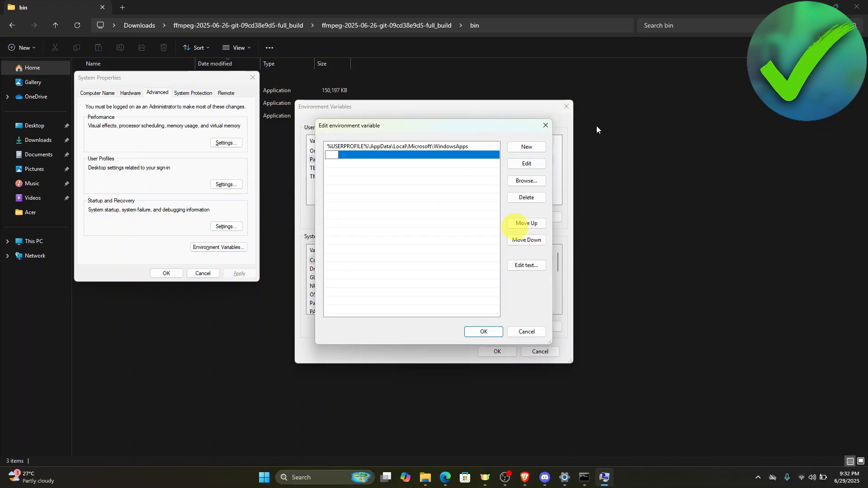
{"action": "type", "text": "9cd38e9d5-full_build\\ffmpeg-2025-06-26-git-09cd38e9d5-full_build\\bin"}
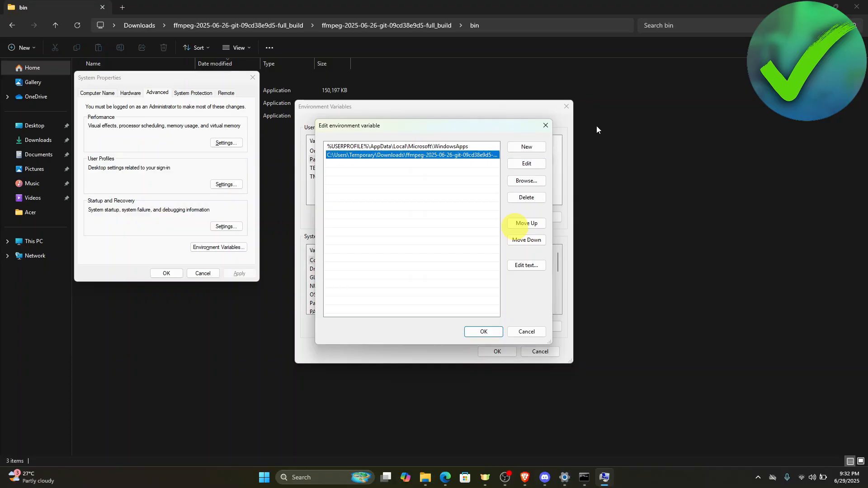
{"action": "left_click", "coordinate": [483, 331]}
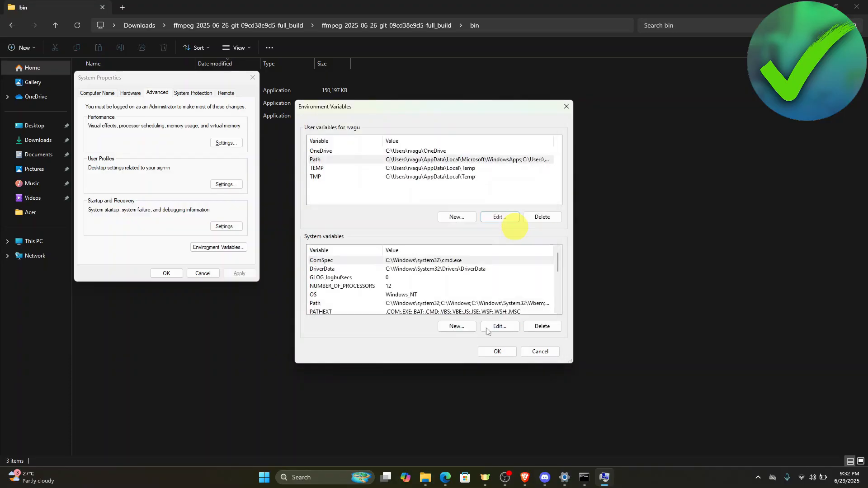
{"action": "left_click", "coordinate": [495, 352]}
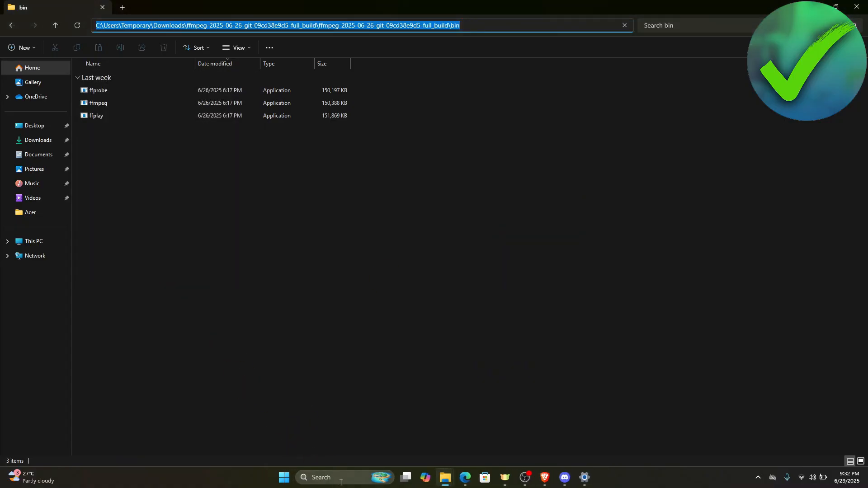
{"action": "type", "text": "command Prompt"}
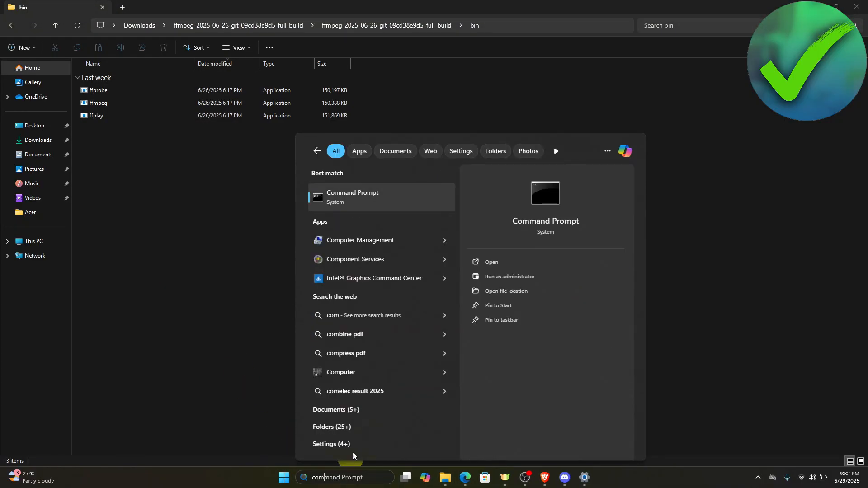
{"action": "mouse_move", "coordinate": [577, 276]}
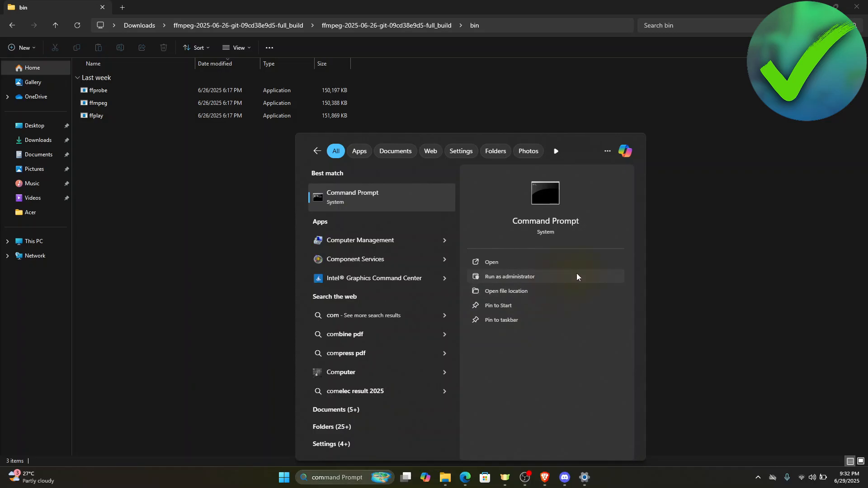
{"action": "left_click", "coordinate": [508, 276]}
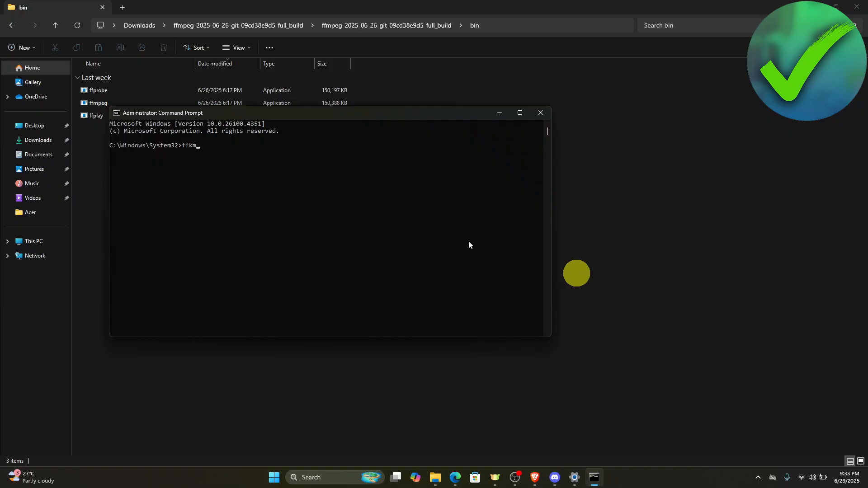
Step: Run ffmpeg in the admin Command Prompt to print its version and build configuration
{"action": "key", "text": "Backspace"}
{"action": "type", "text": "peg"}
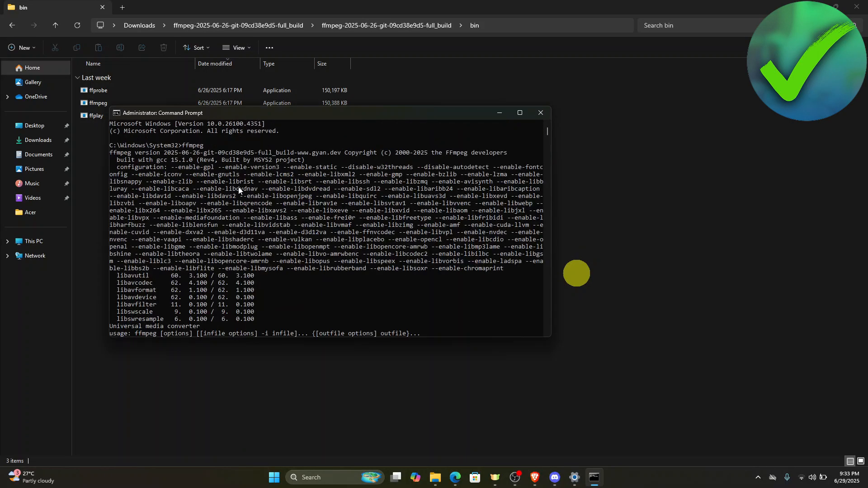
{"action": "mouse_move", "coordinate": [335, 239]}
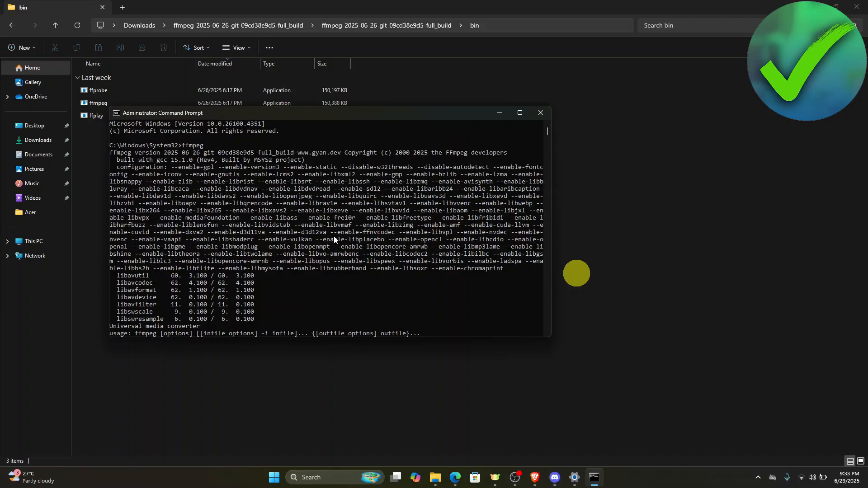